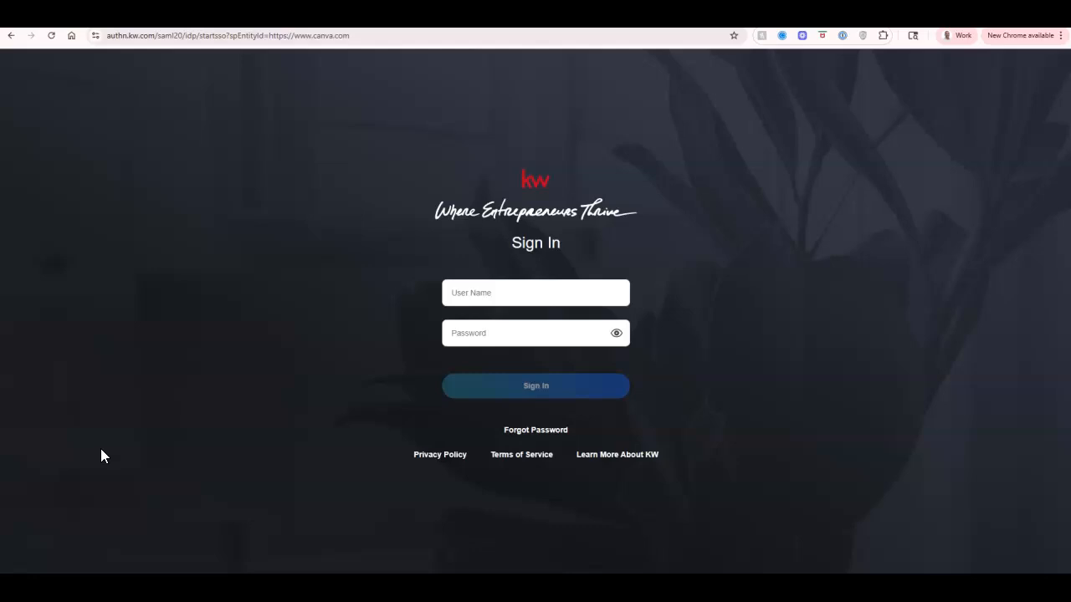
# - Enter the KW account user name and password and submit the sign-in
pyautogui.click(535, 293)
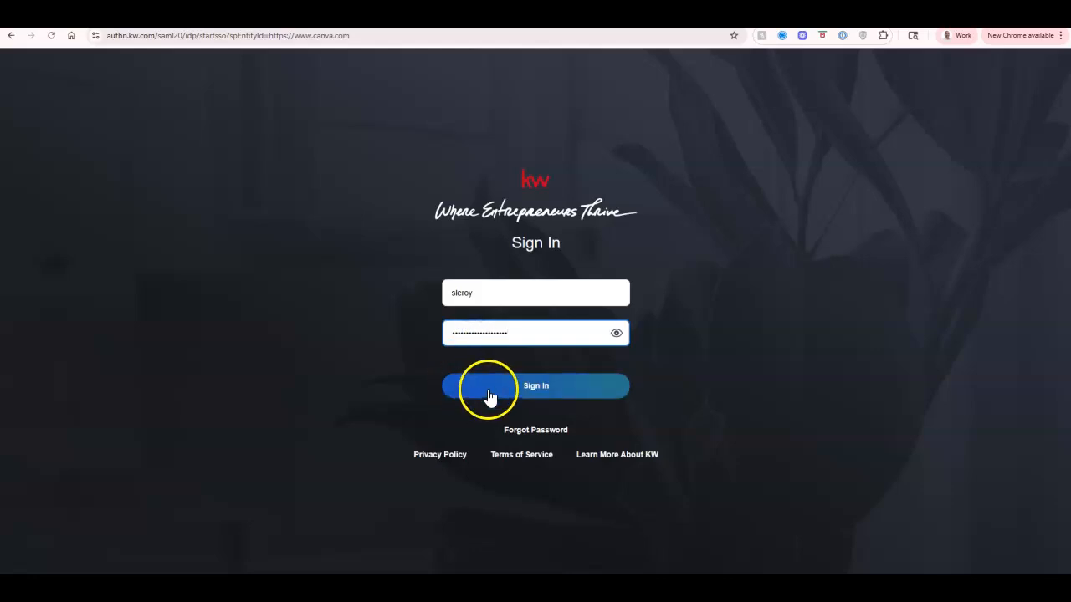
pyautogui.click(536, 385)
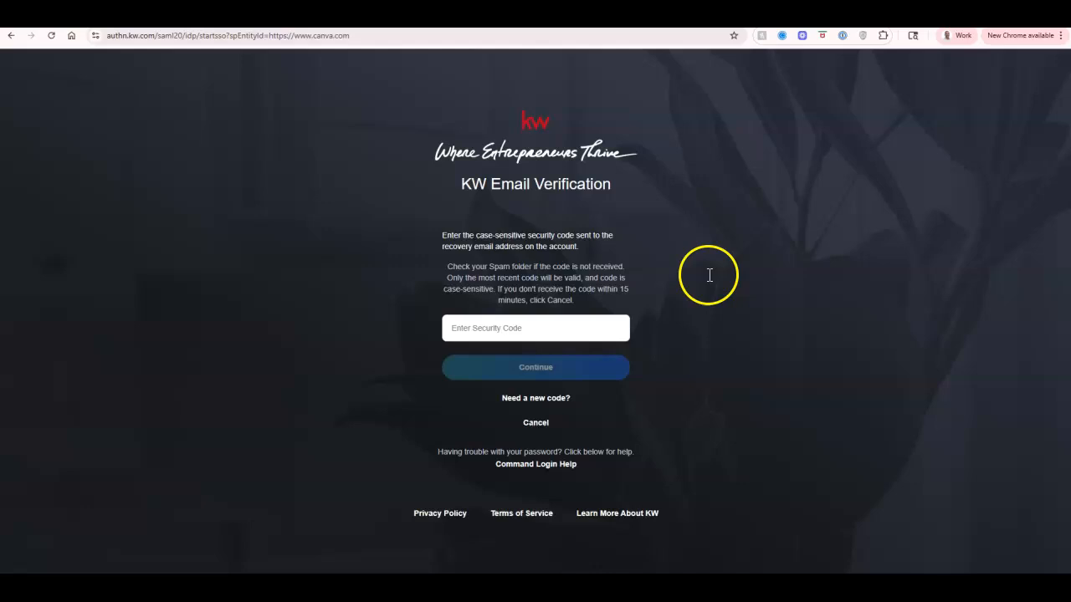
pyautogui.moveTo(709, 274)
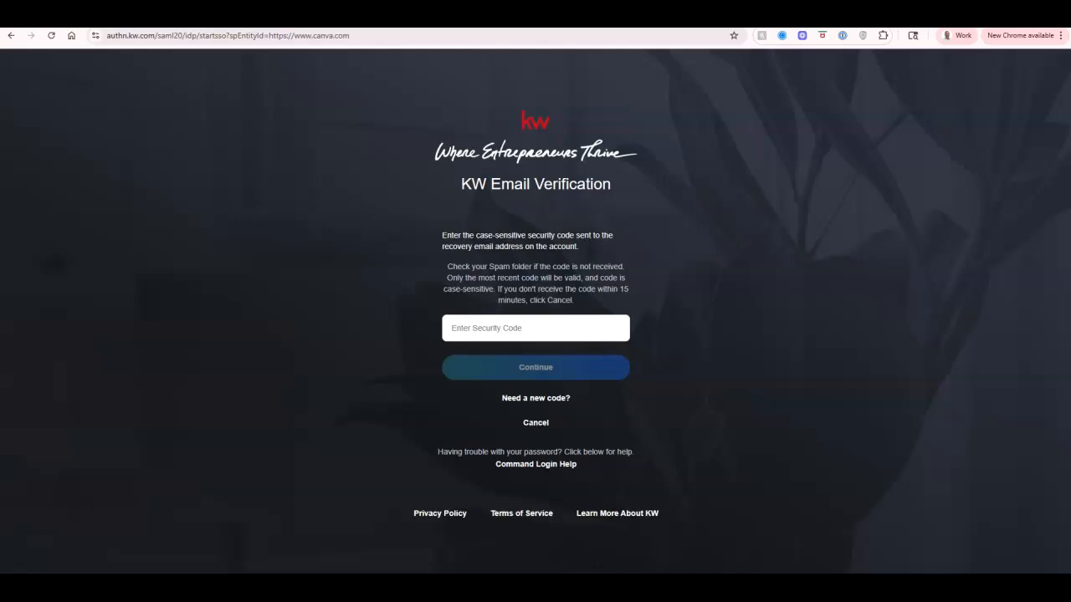
pyautogui.moveTo(680, 331)
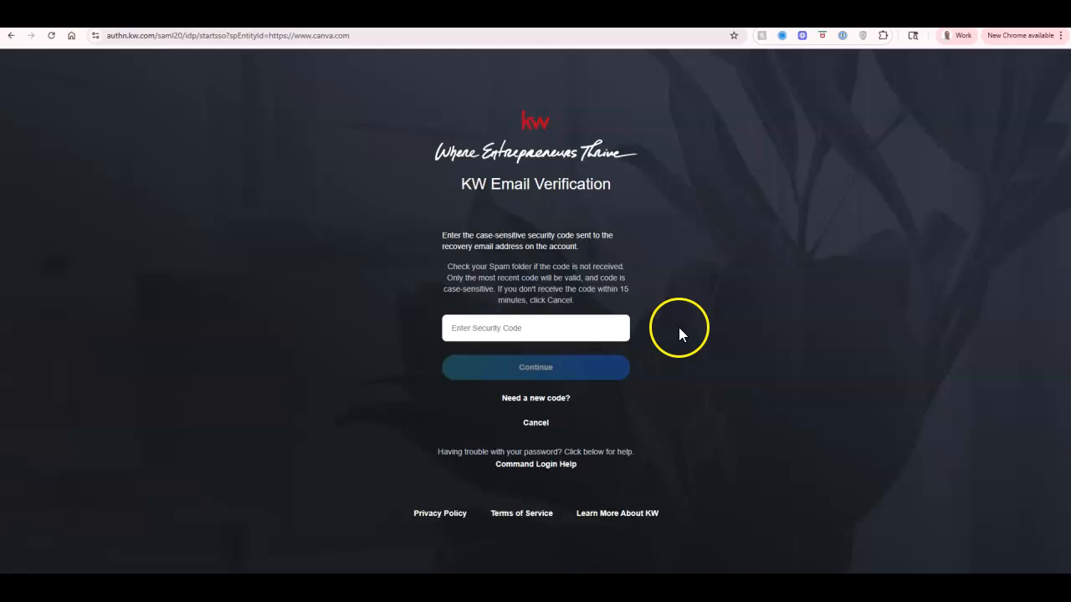
# - Continue past the KW email security-code verification into Canva
pyautogui.click(536, 368)
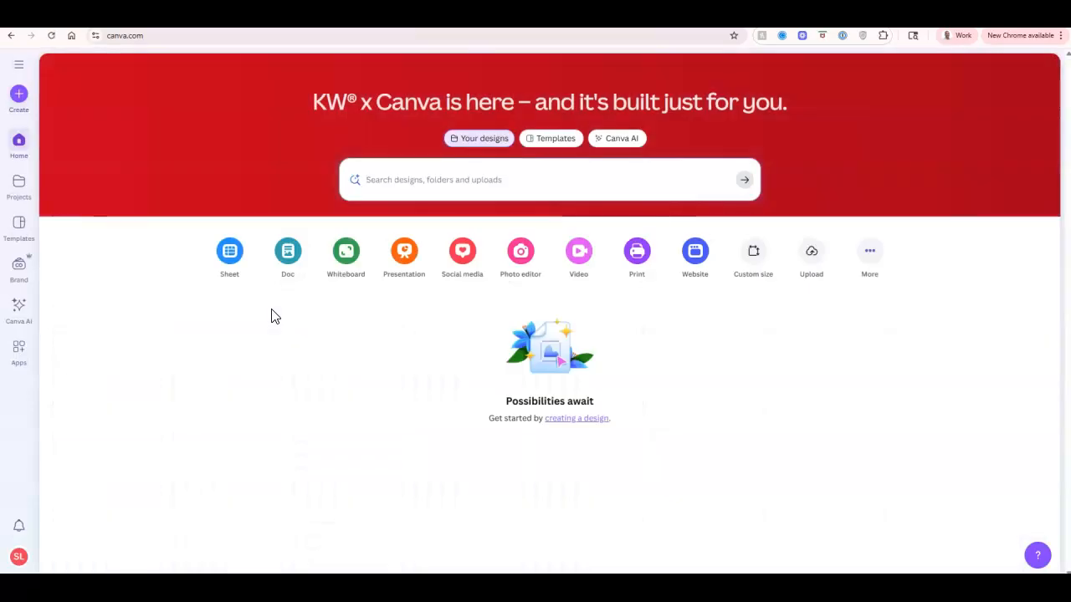
pyautogui.moveTo(401, 120)
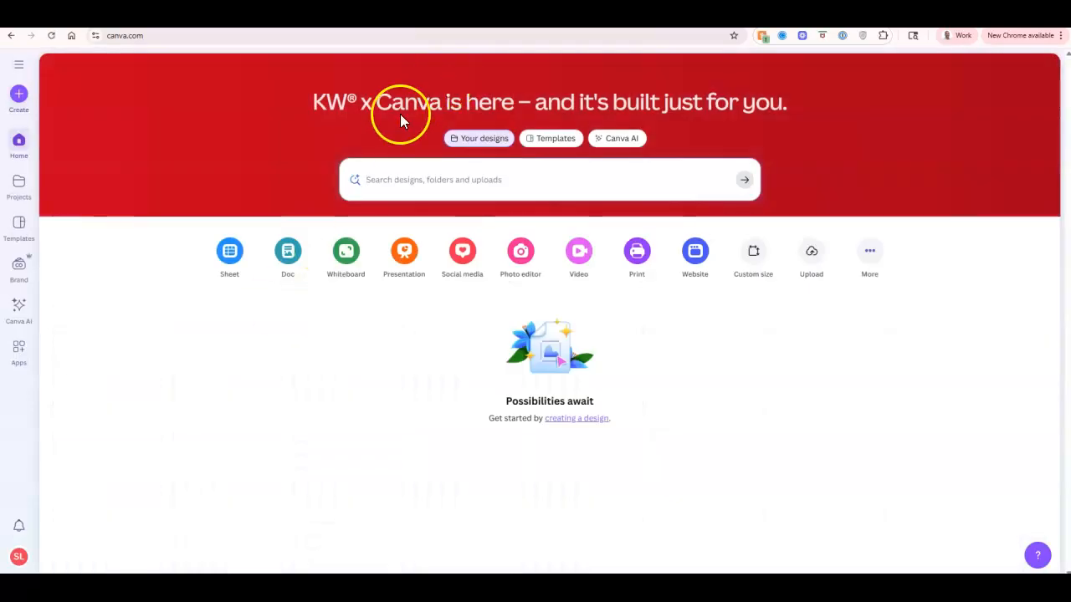
pyautogui.moveTo(442, 117)
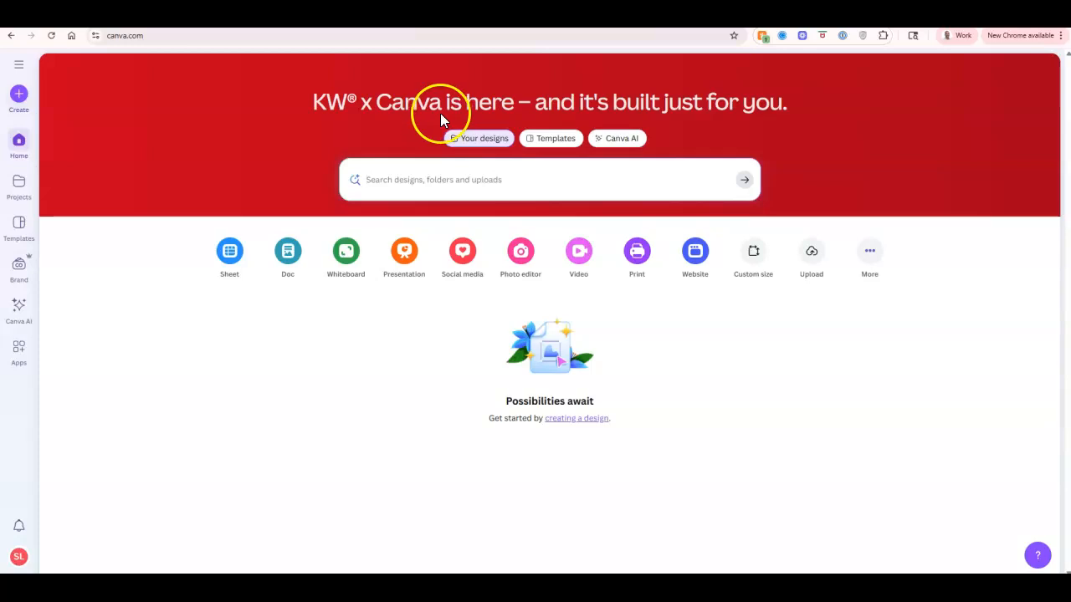
pyautogui.moveTo(36, 181)
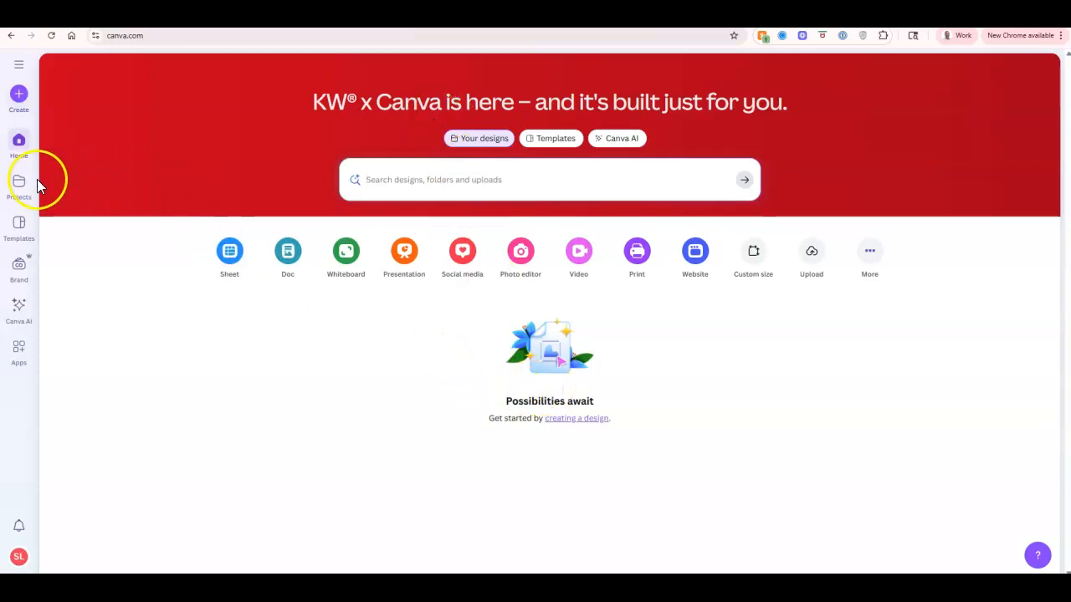
# - Browse the Projects folders and designs, then switch to the general Templates library
pyautogui.click(18, 181)
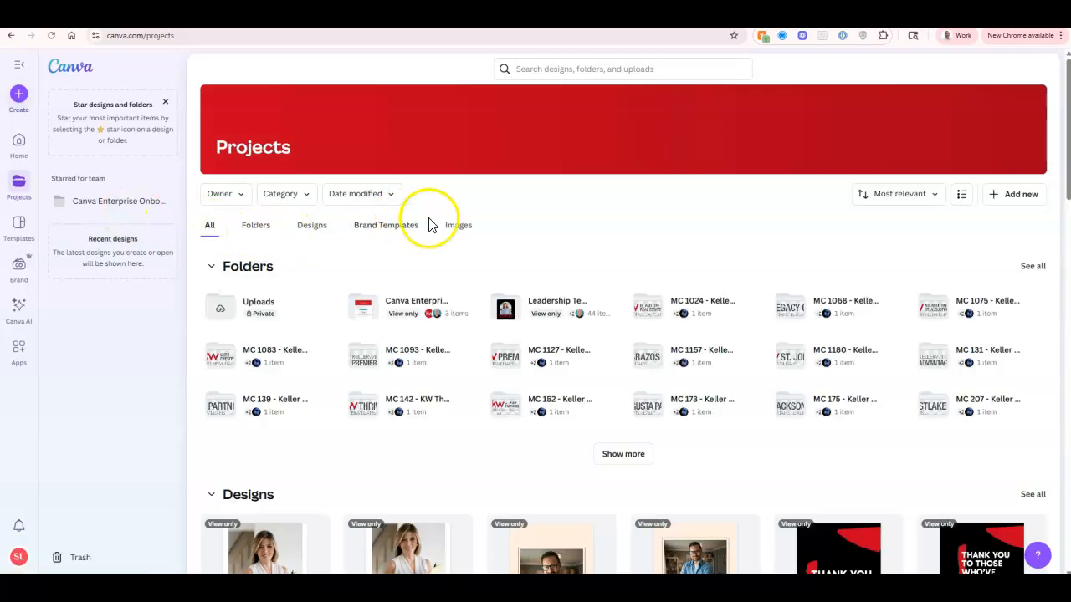
pyautogui.scroll(-3)
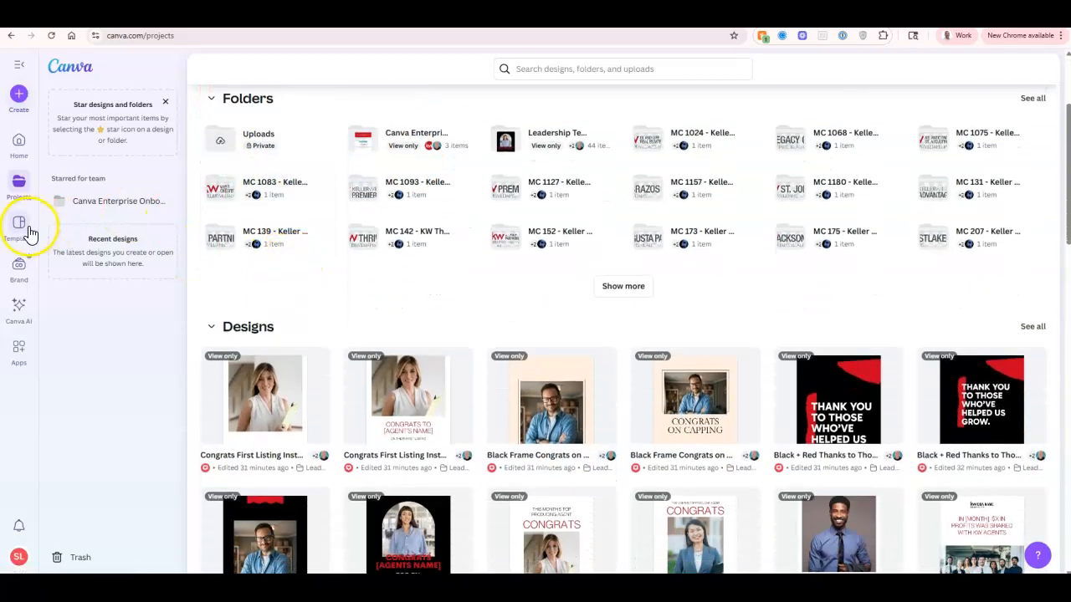
pyautogui.click(19, 226)
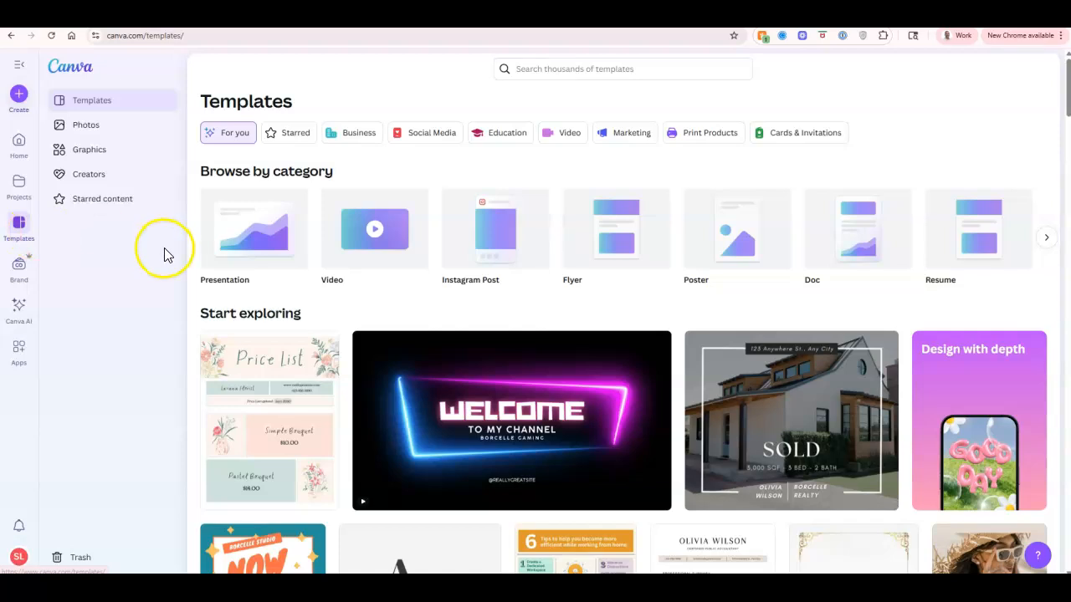
pyautogui.moveTo(18, 271)
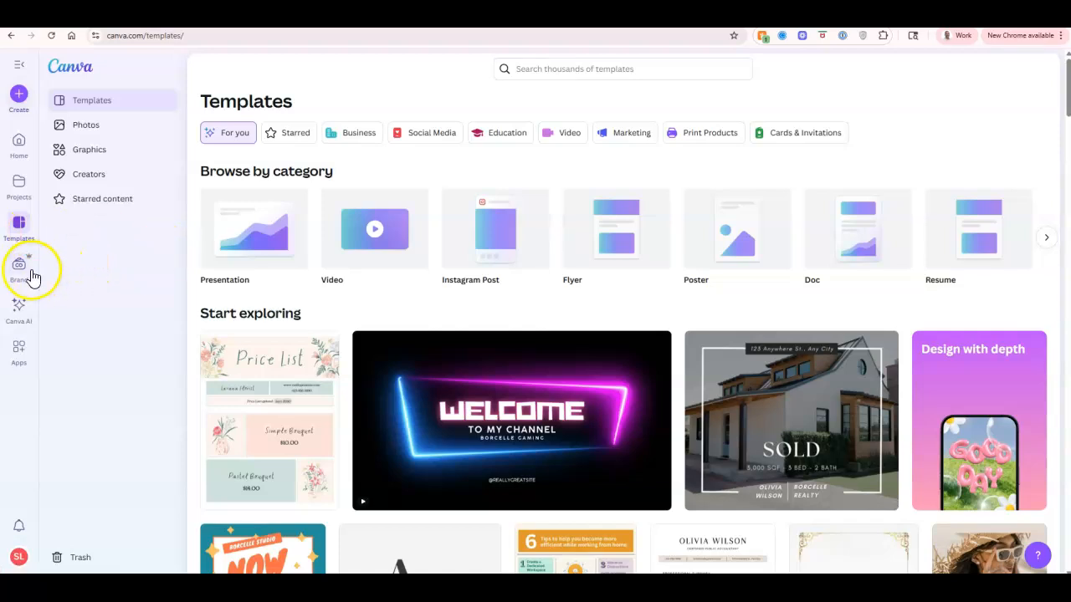
# - Browse down the Brand Templates grid of KW real-estate social posts, flyers and covers
pyautogui.click(19, 266)
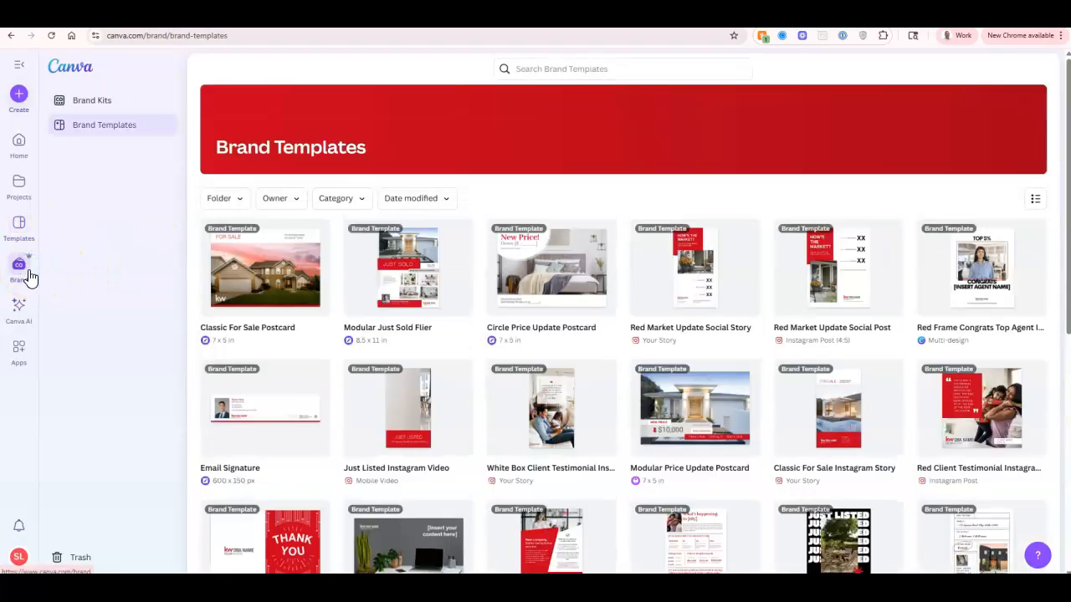
pyautogui.moveTo(601, 284)
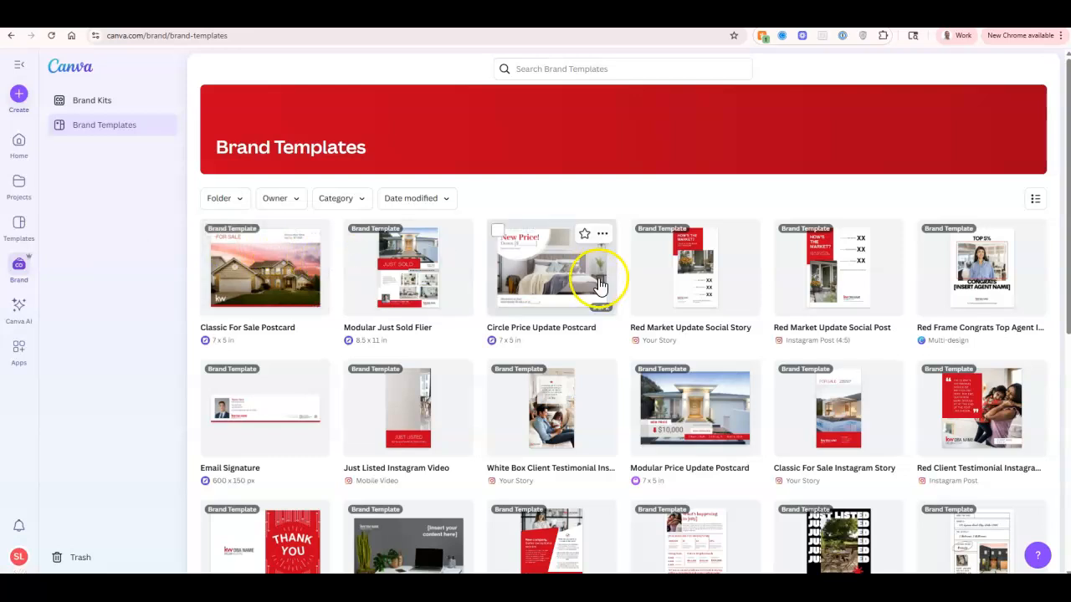
pyautogui.scroll(-3)
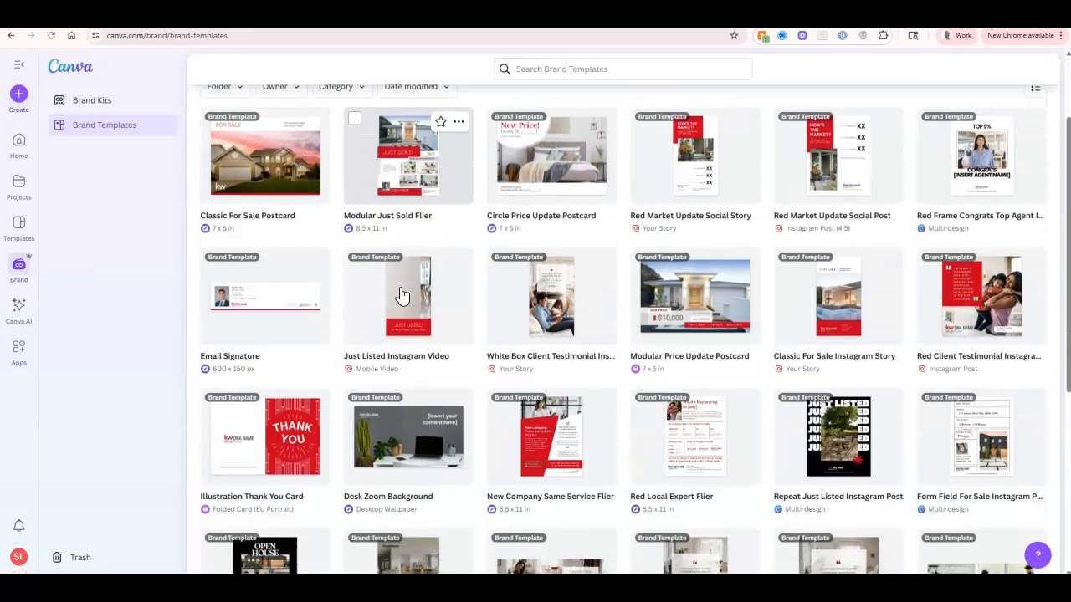
pyautogui.scroll(-3)
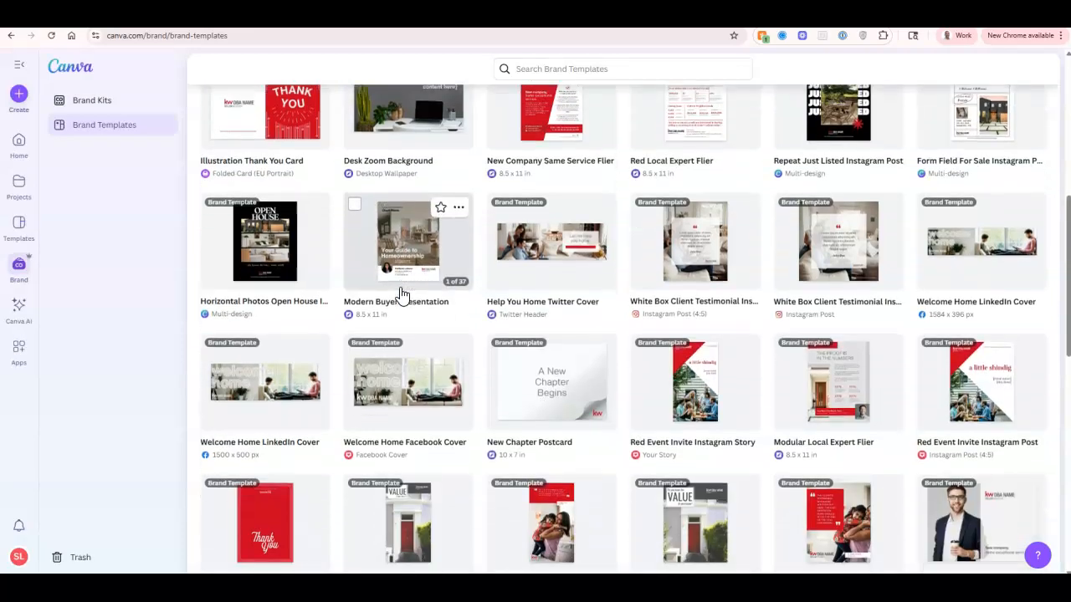
pyautogui.scroll(-3)
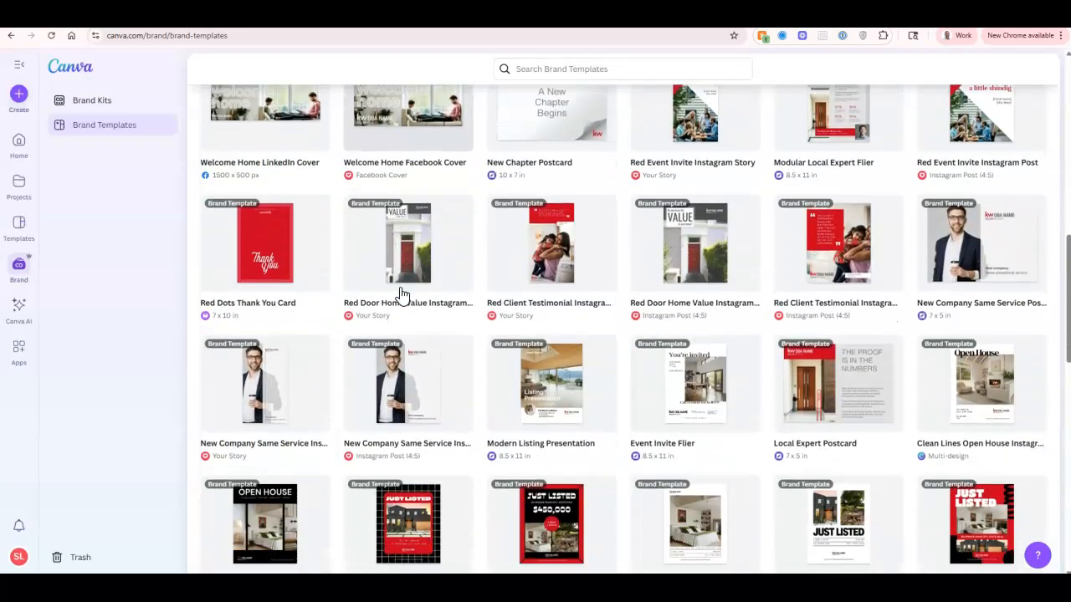
pyautogui.scroll(-3)
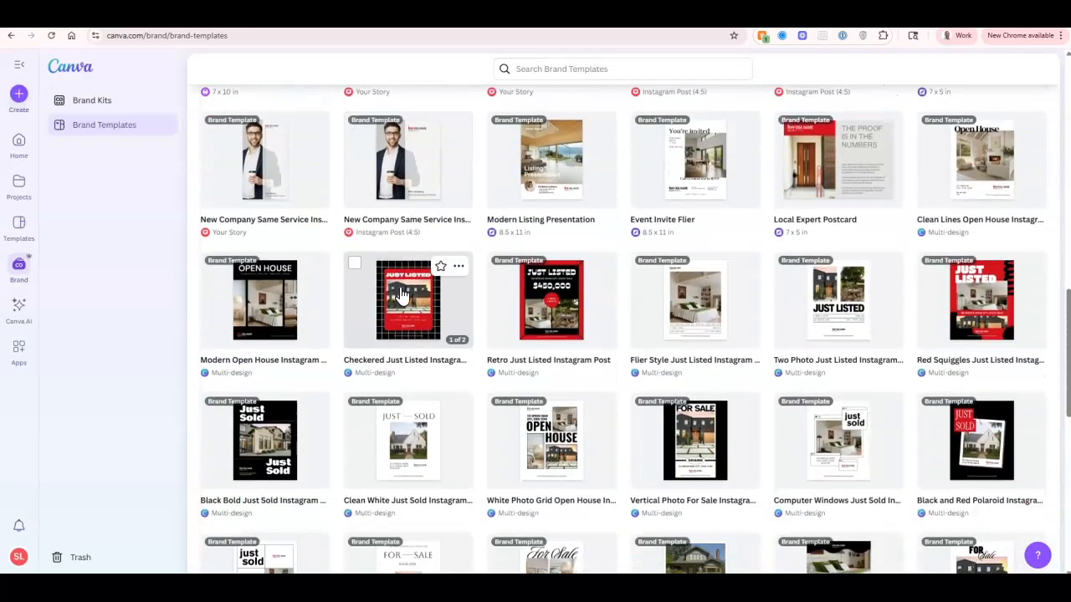
pyautogui.scroll(-3)
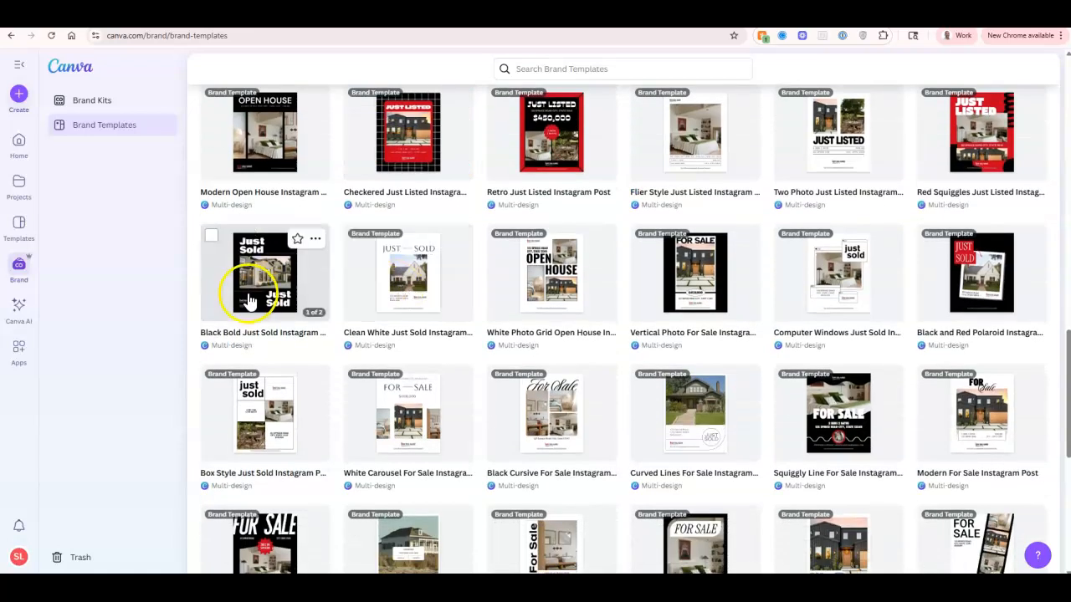
pyautogui.moveTo(75, 349)
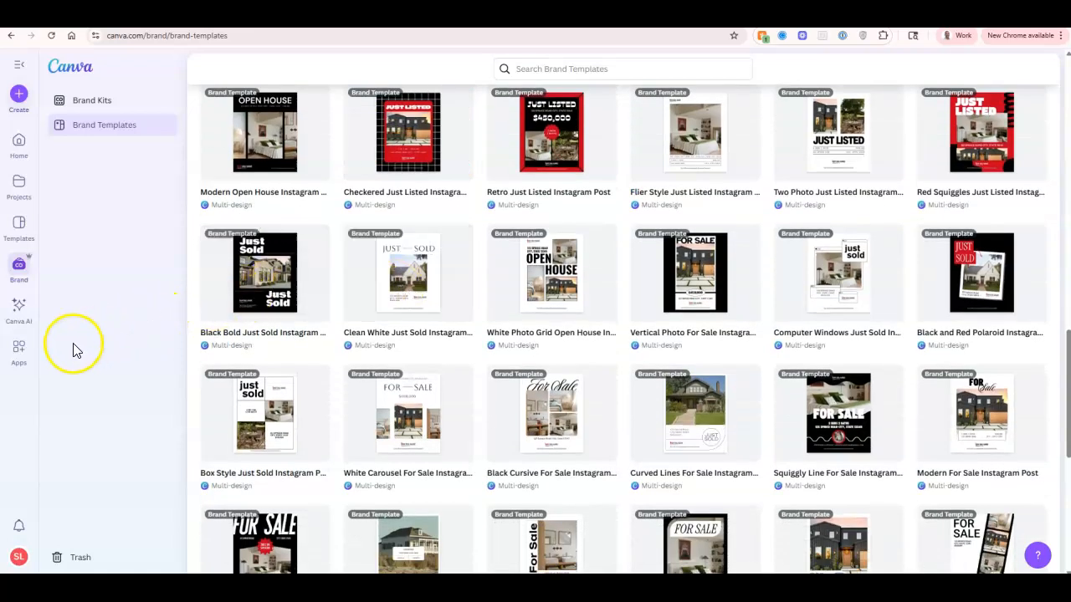
pyautogui.scroll(-3)
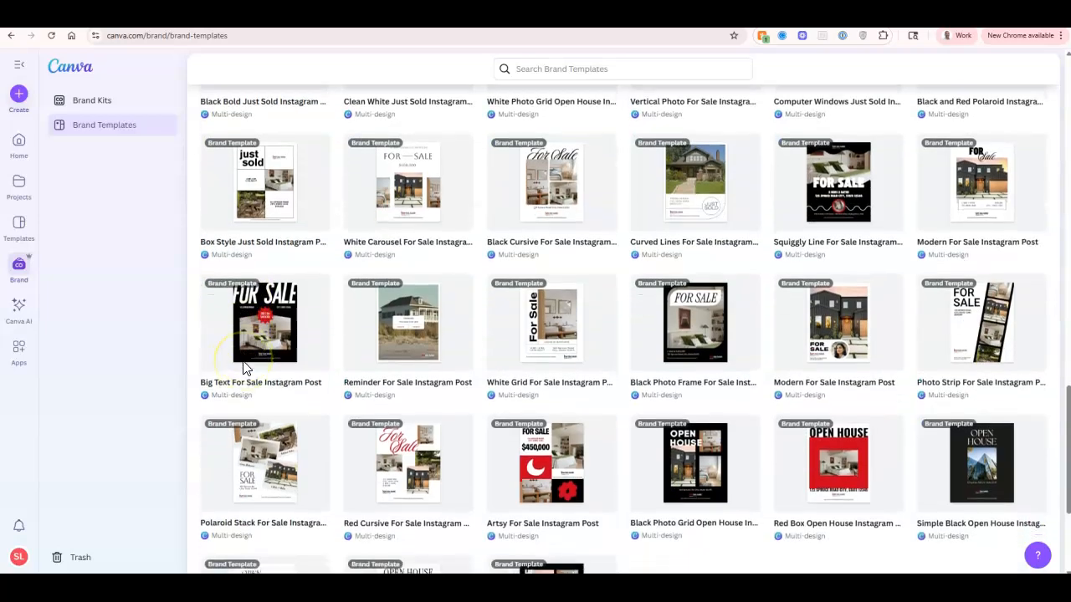
pyautogui.scroll(-3)
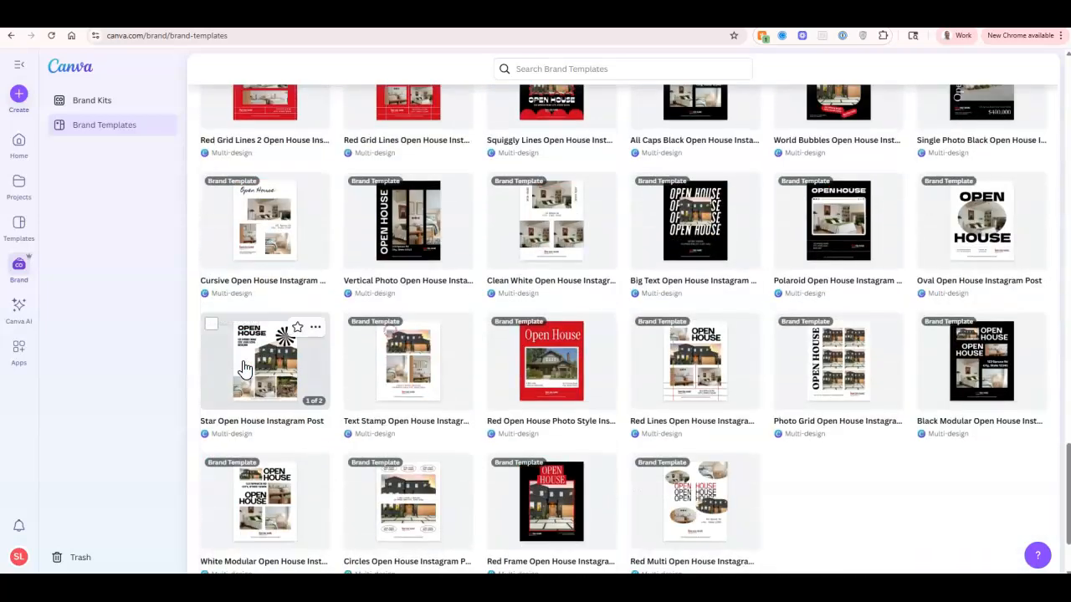
pyautogui.scroll(-3)
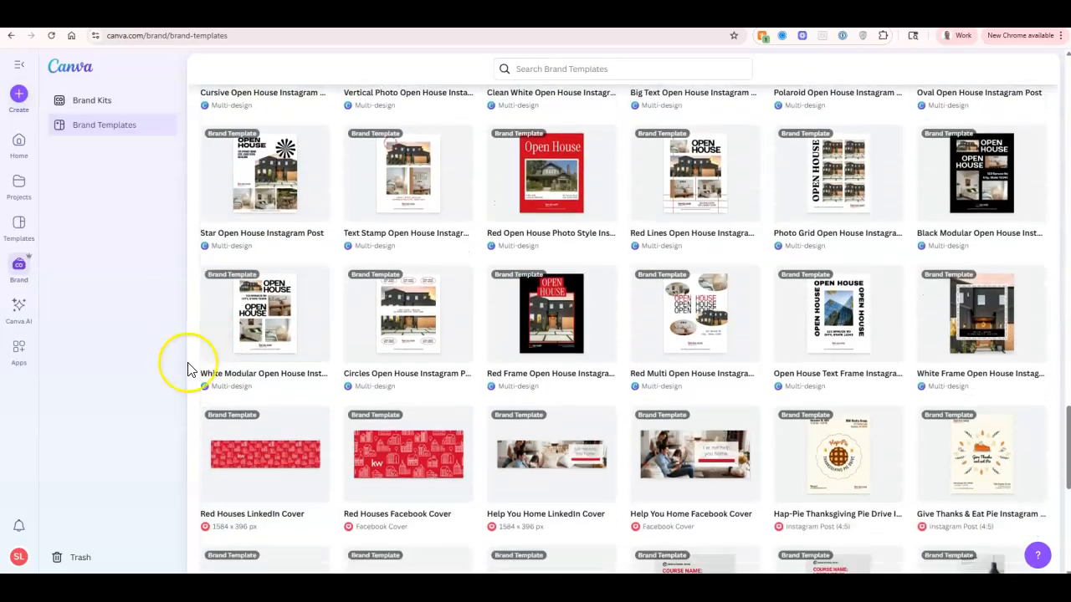
pyautogui.scroll(-3)
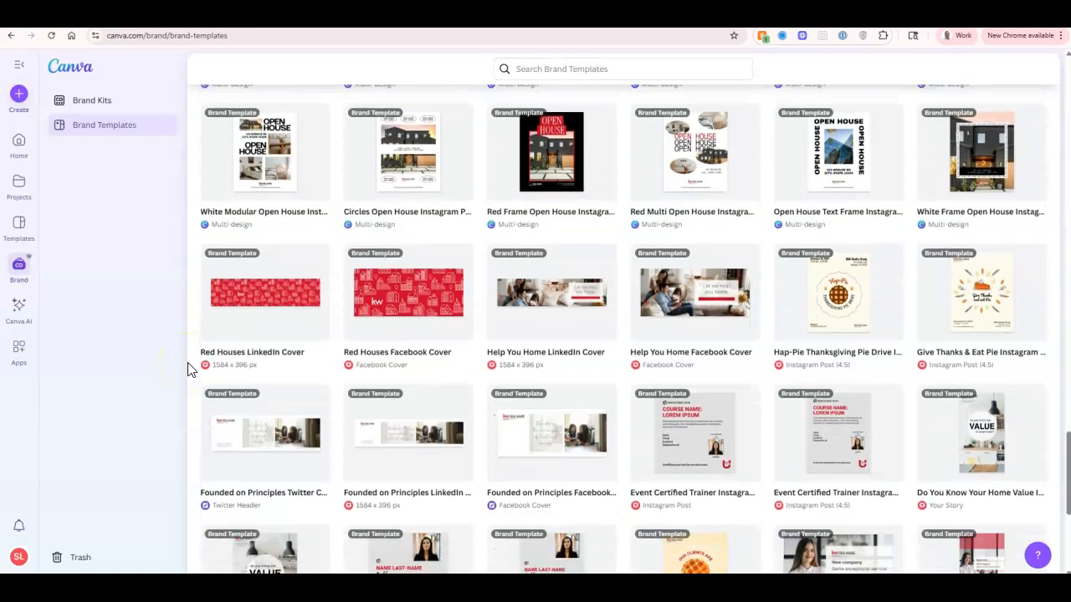
pyautogui.scroll(-3)
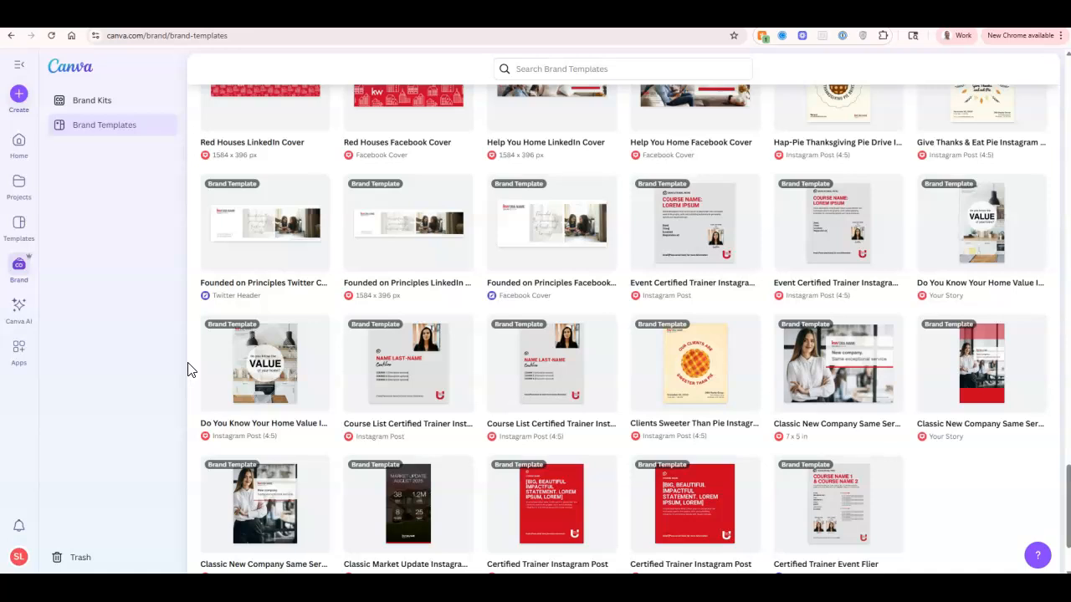
pyautogui.moveTo(154, 383)
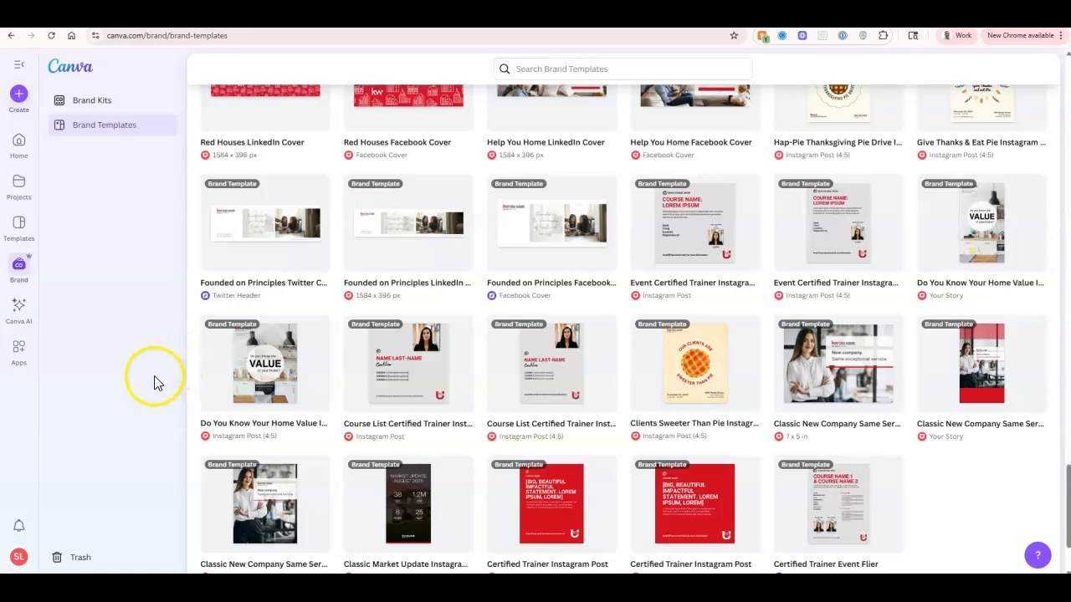